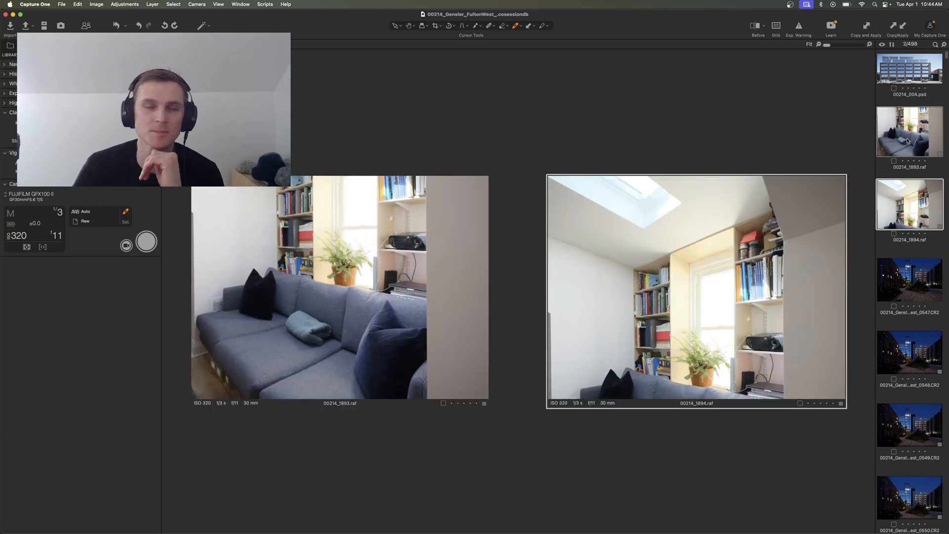
# Step: Open the context menu on the selected room frames 1893 and 1894
pyautogui.rightClick(908, 131)
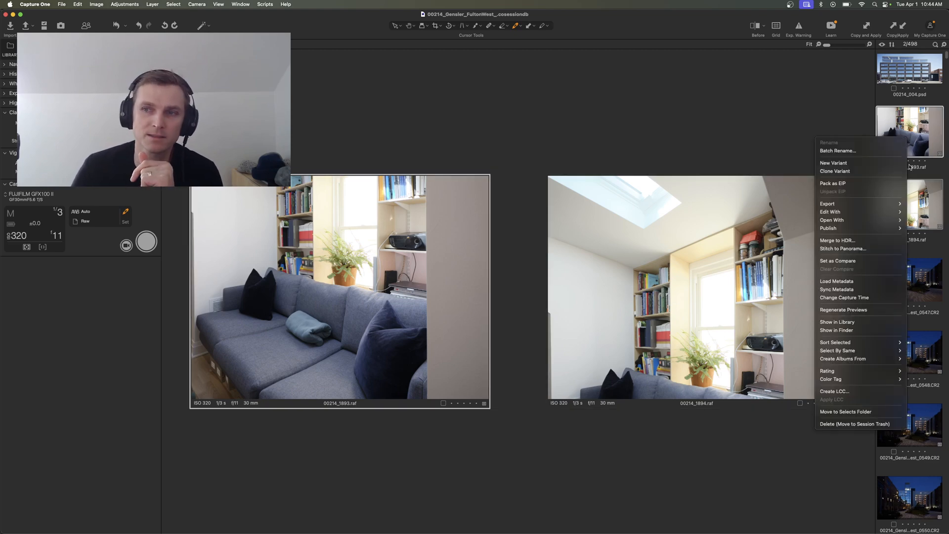
pyautogui.moveTo(855, 171)
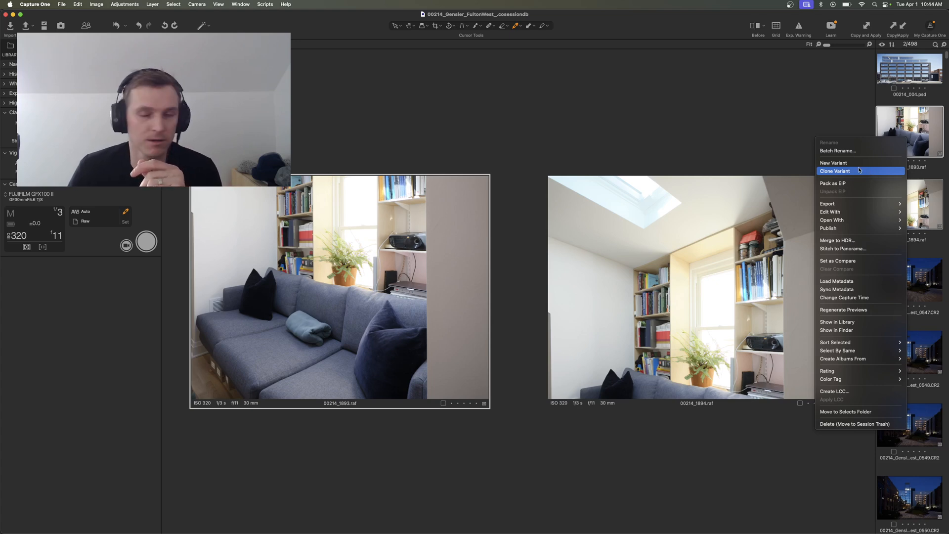
pyautogui.moveTo(914, 177)
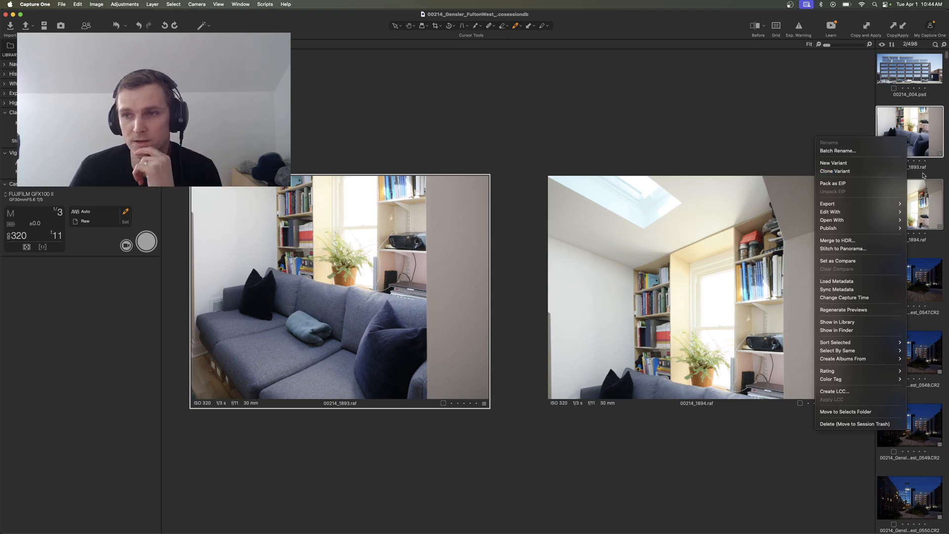
pyautogui.moveTo(854, 289)
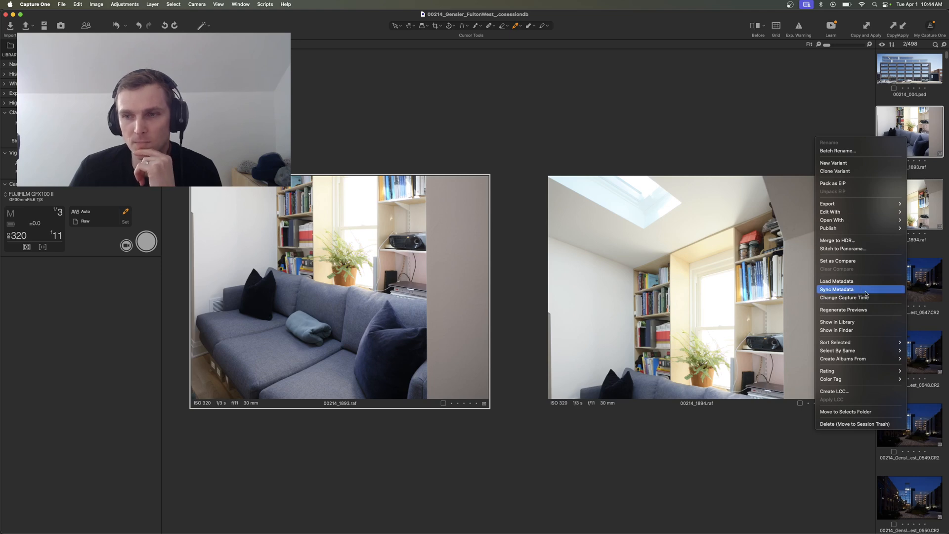
pyautogui.moveTo(868, 338)
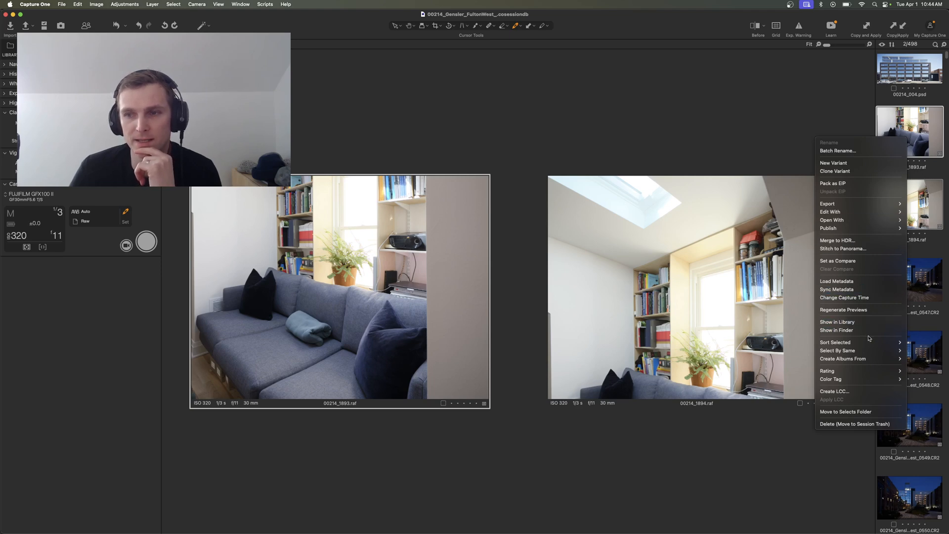
pyautogui.moveTo(843, 248)
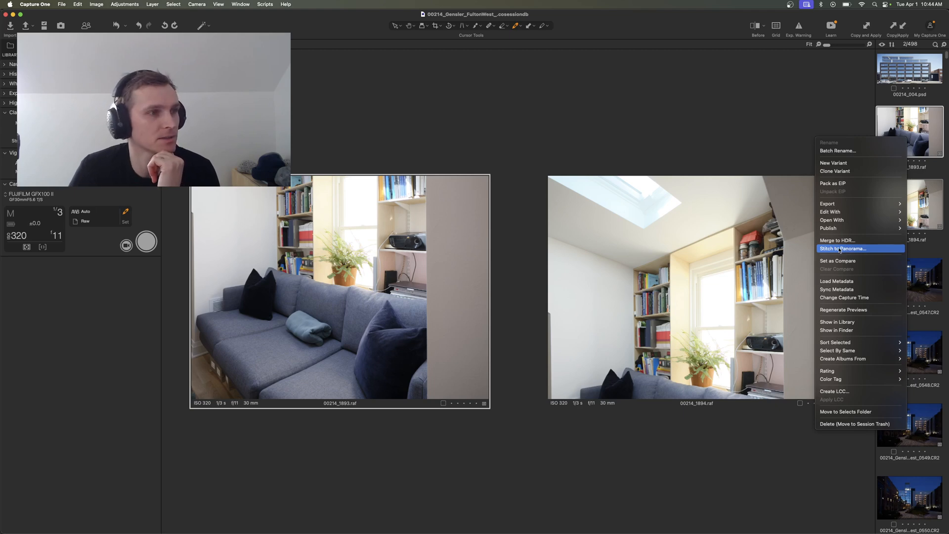
# Step: Choose Stitch to Panorama and preview frames 1893 and 1894 merged
pyautogui.click(843, 248)
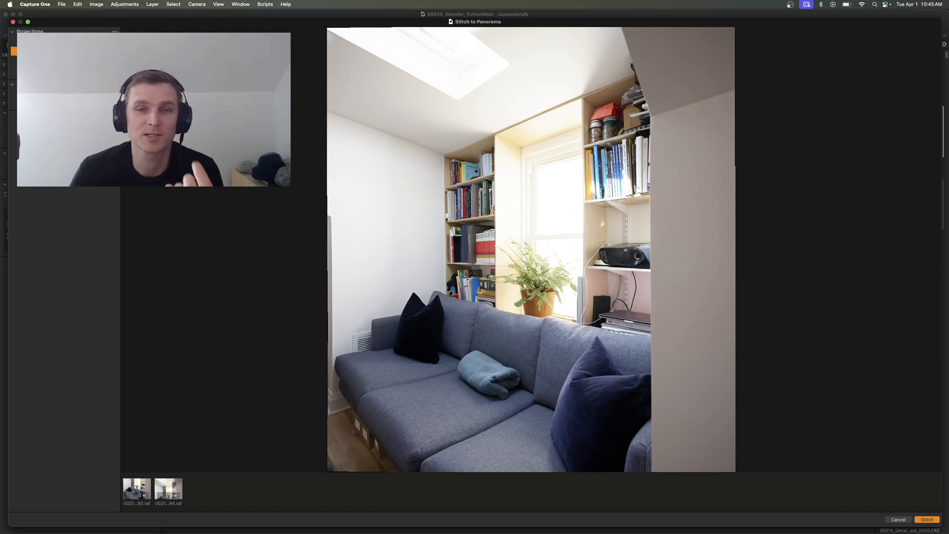
pyautogui.click(925, 520)
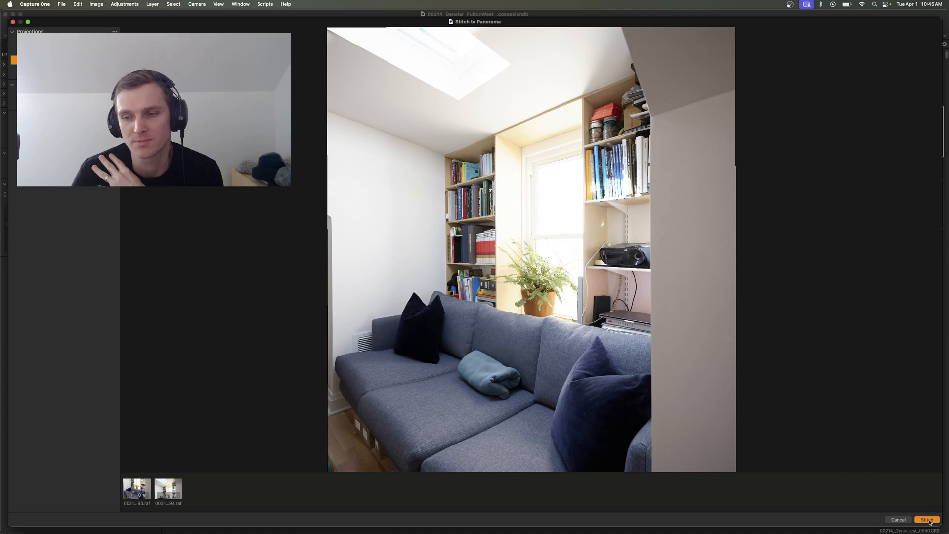
# Step: Stitch the room frames, producing 00214_1894_Panorama.dng
pyautogui.click(926, 519)
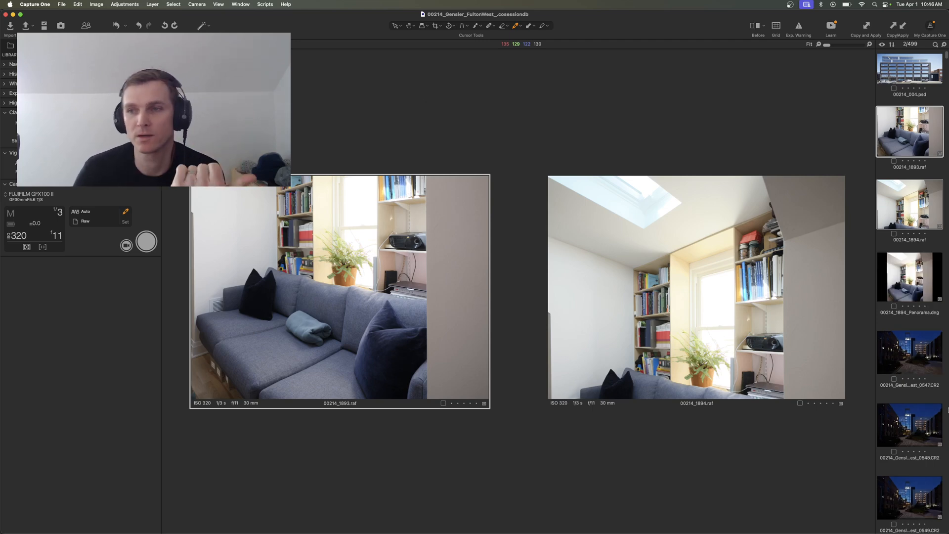
# Step: Select the 00214_1894_Panorama.dng thumbnail to view the stitched room panorama
pyautogui.click(909, 275)
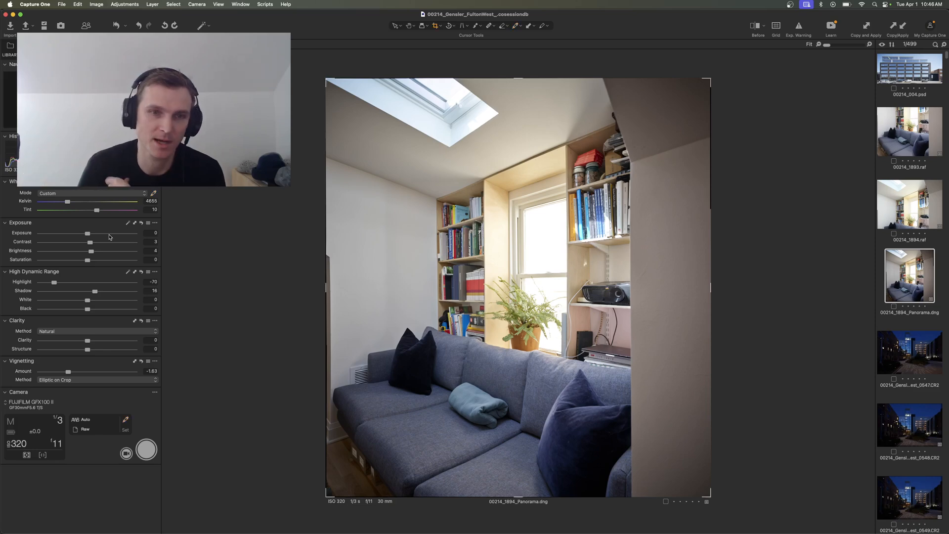
pyautogui.moveTo(327, 83)
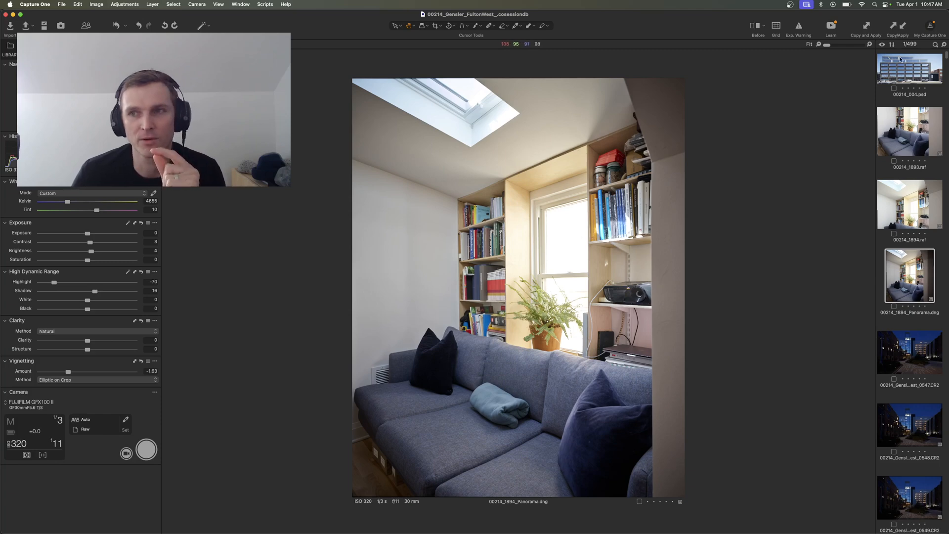
pyautogui.click(909, 71)
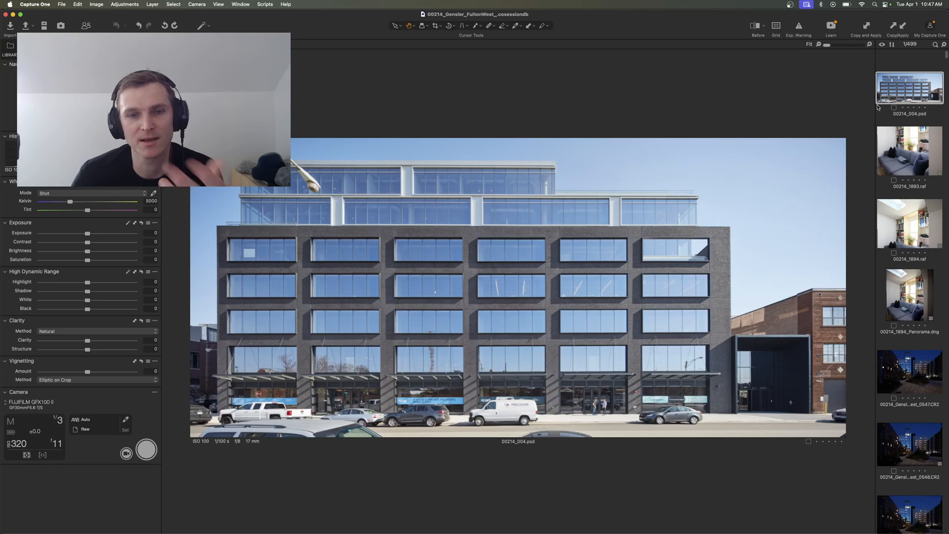
pyautogui.moveTo(913, 251)
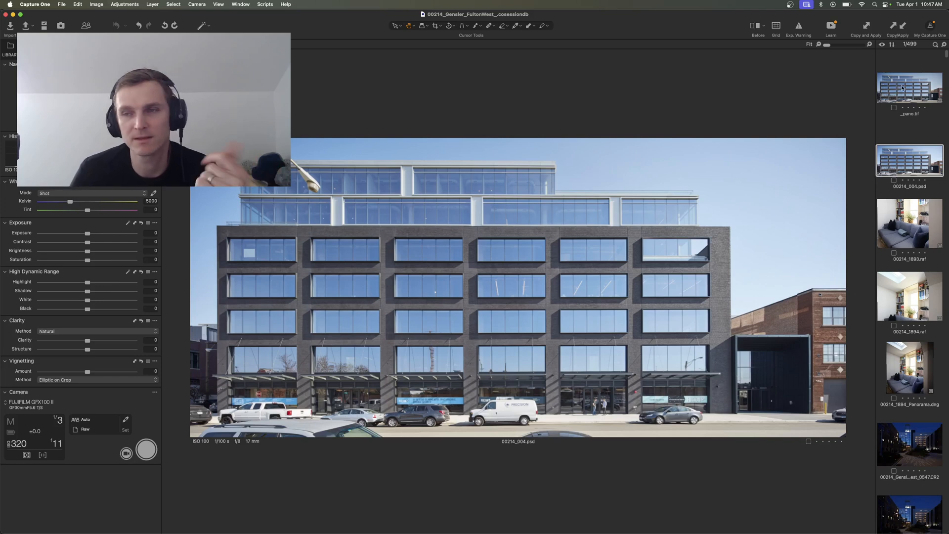
pyautogui.scroll(-3)
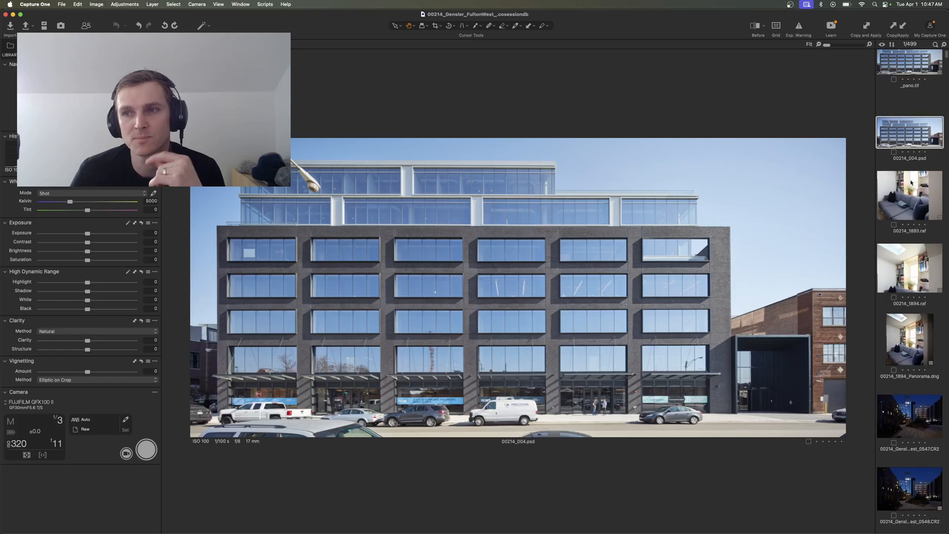
pyautogui.click(909, 339)
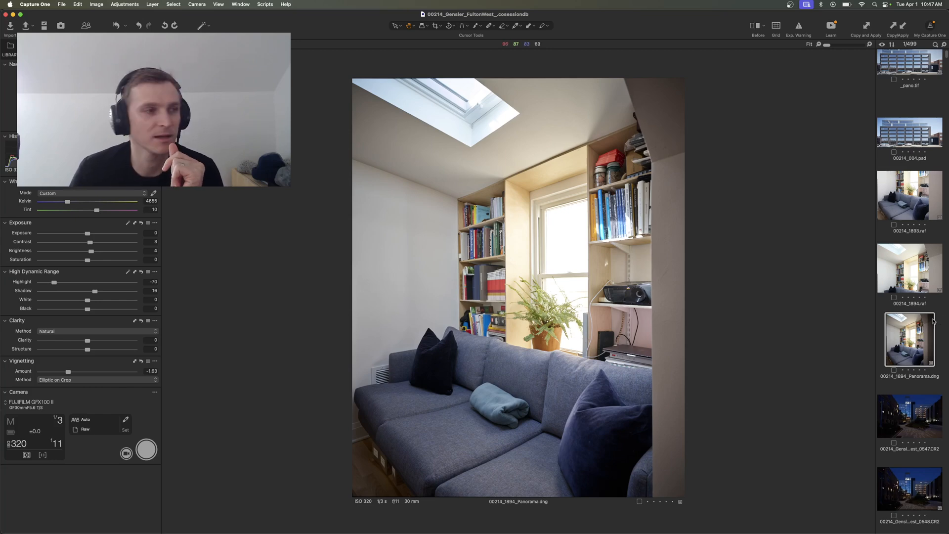
pyautogui.moveTo(919, 339)
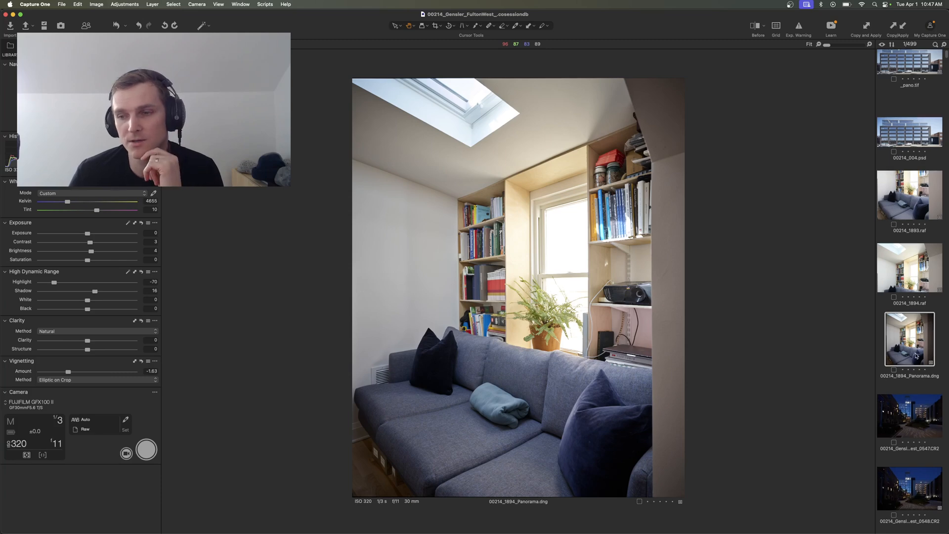
# Step: Scroll the browser to the dusk glass tower shot 0565.CR2
pyautogui.scroll(-3)
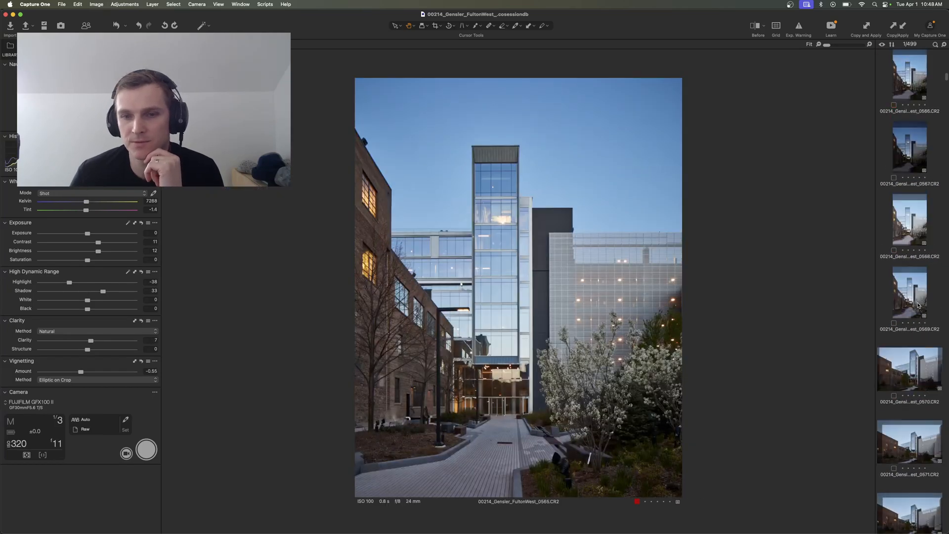
# Step: Select 0587.CR2, then scroll on to the daytime brick facade 0673.CR2
pyautogui.scroll(-3)
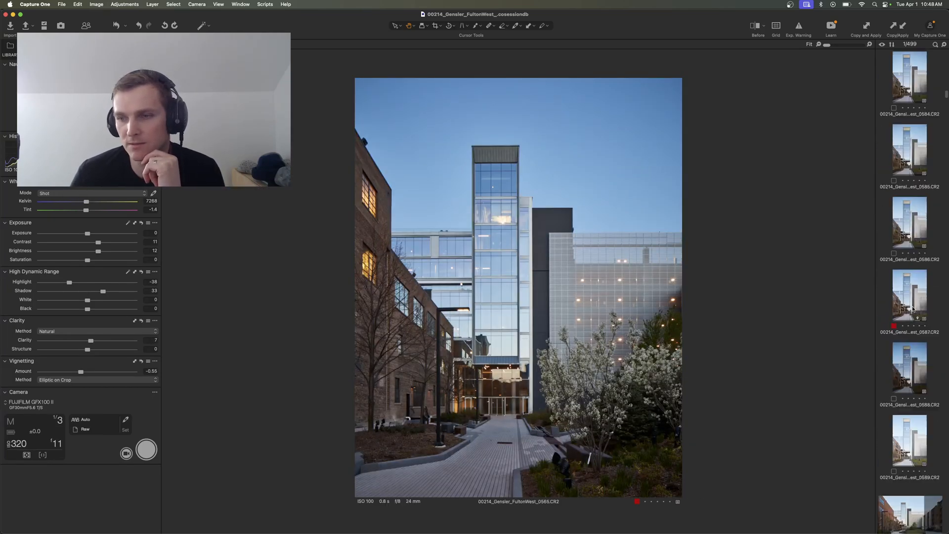
pyautogui.click(908, 297)
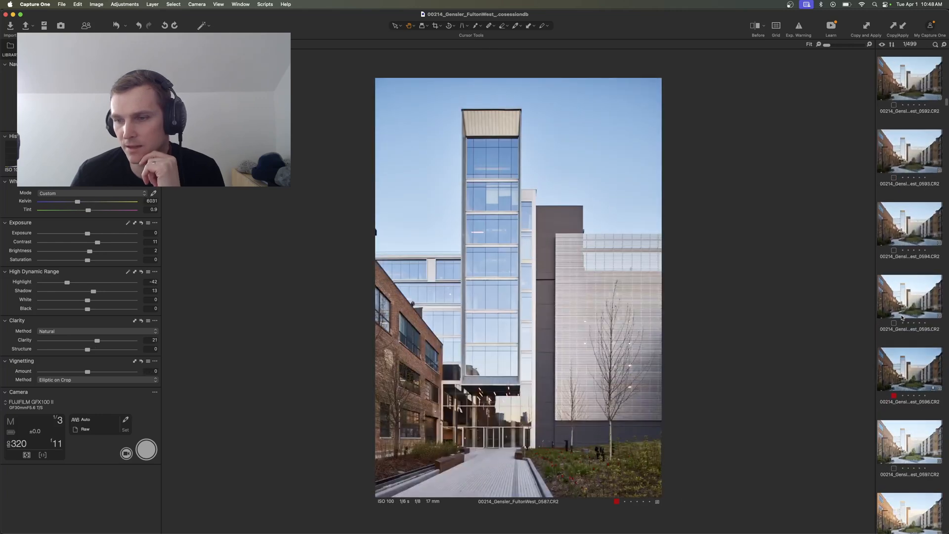
pyautogui.scroll(-3)
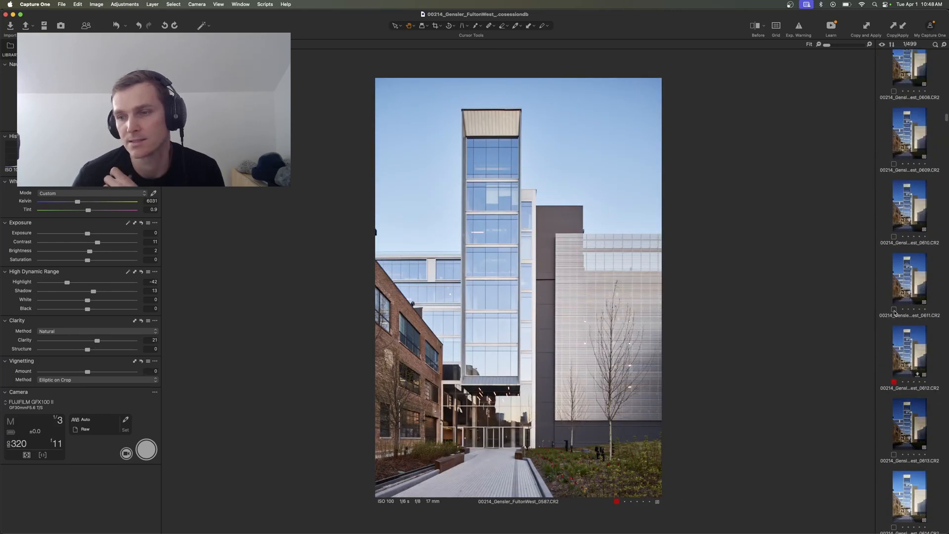
pyautogui.scroll(-3)
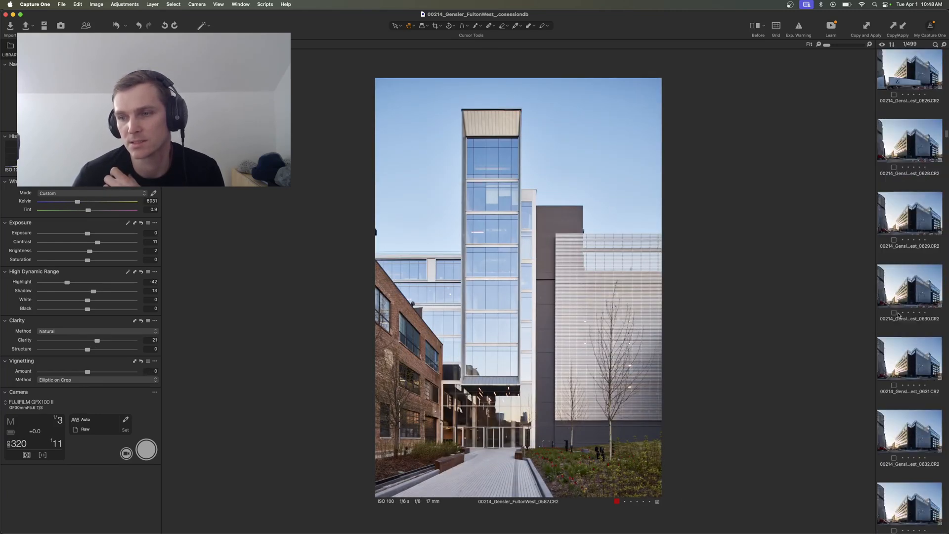
pyautogui.scroll(-3)
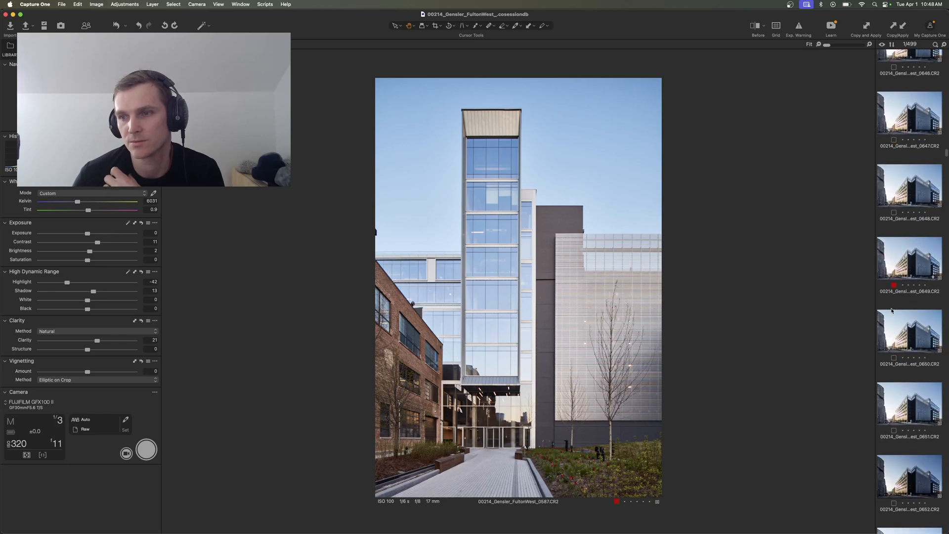
pyautogui.scroll(-3)
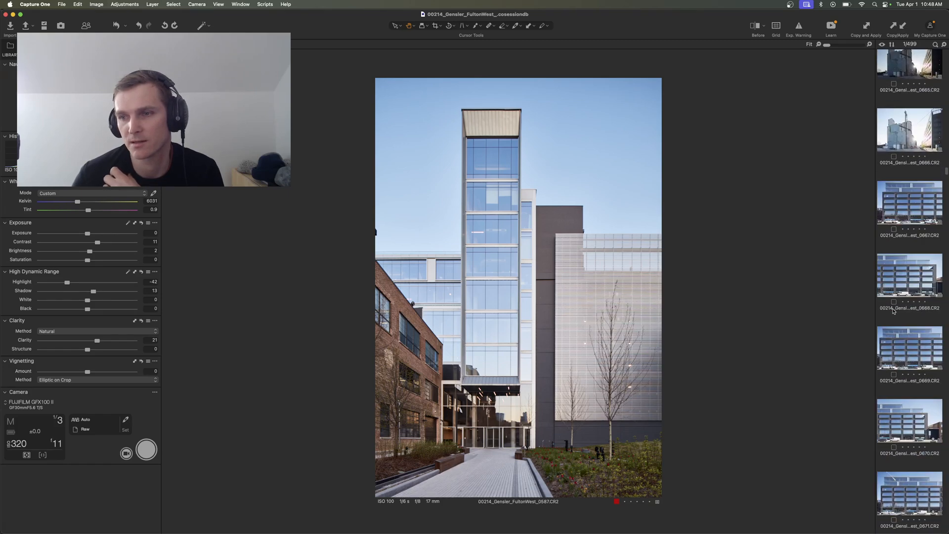
pyautogui.scroll(-3)
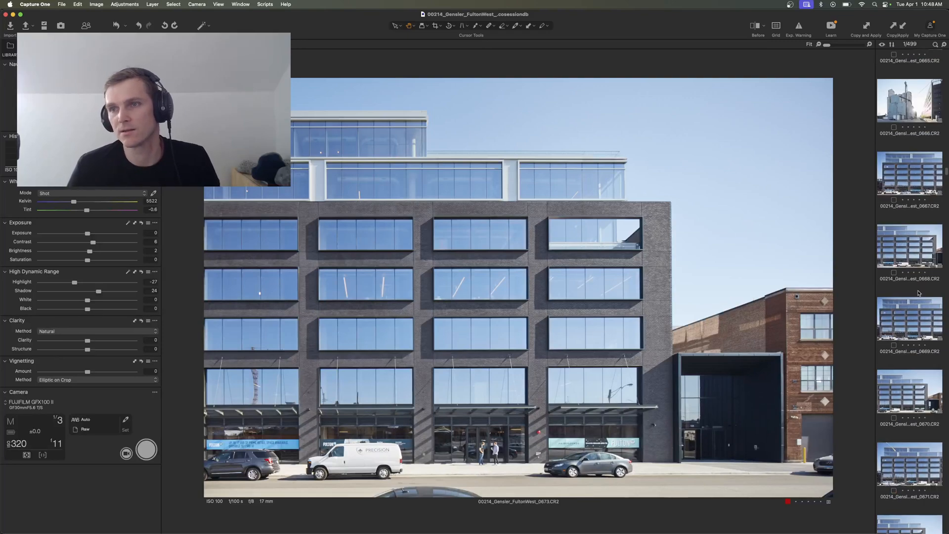
# Step: Scroll the filmstrip to the facade frames 0673 and 0676
pyautogui.scroll(-3)
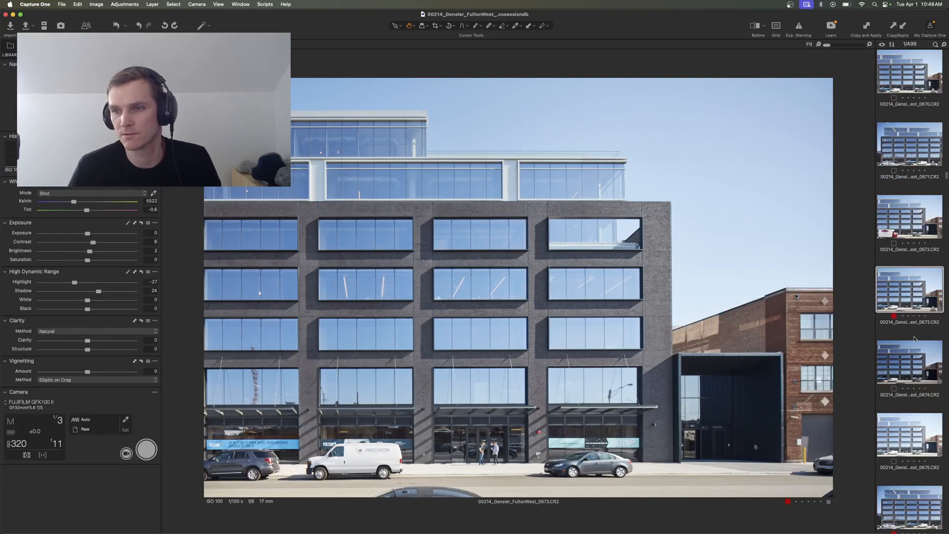
pyautogui.scroll(-3)
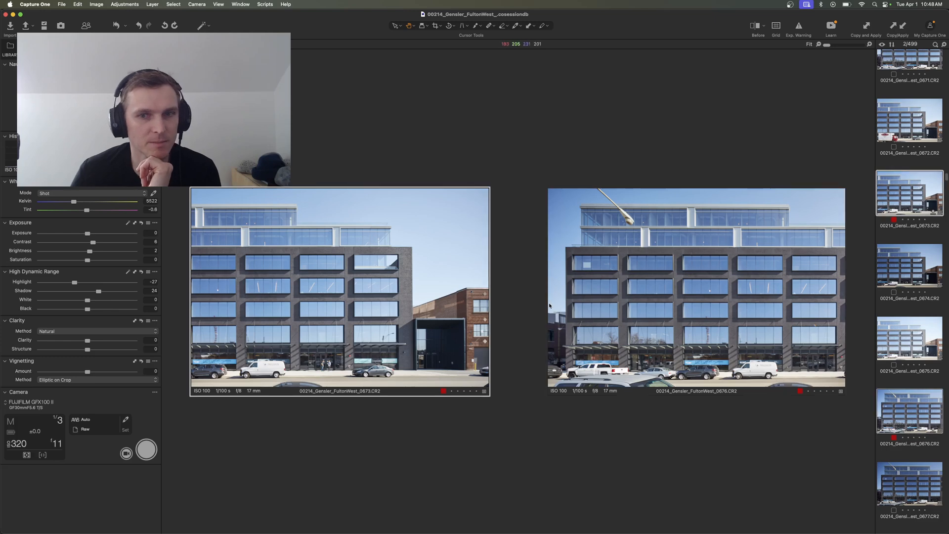
pyautogui.moveTo(301, 241)
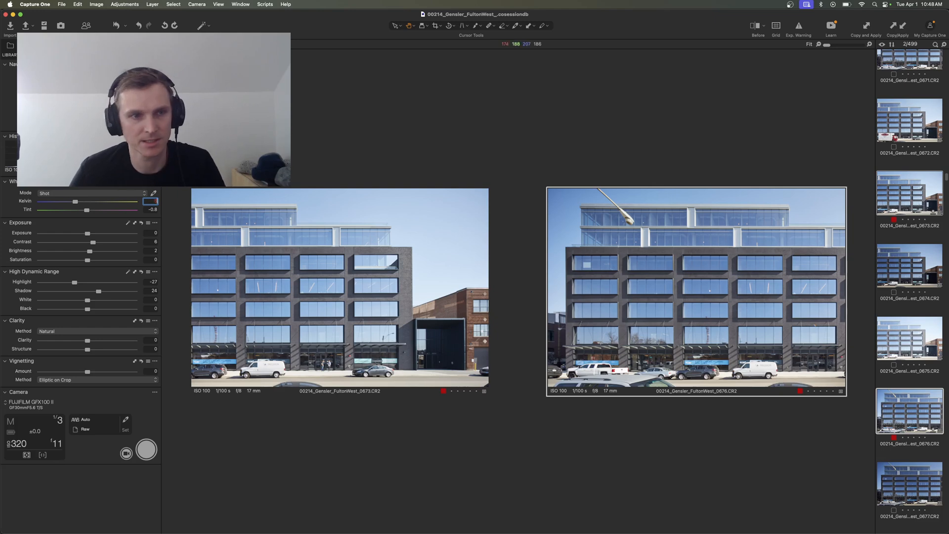
# Step: Set the White Balance mode to Custom, giving 5522 K
pyautogui.click(91, 193)
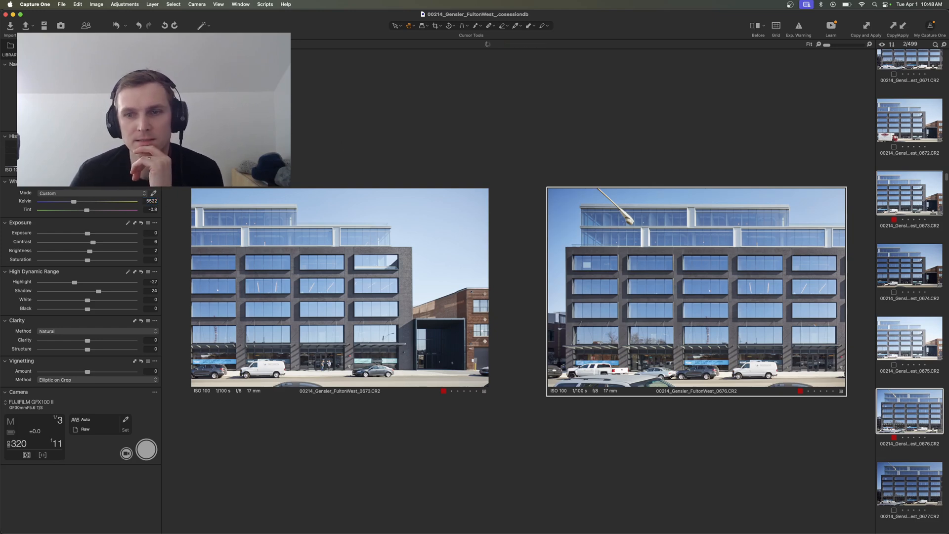
pyautogui.moveTo(667, 279)
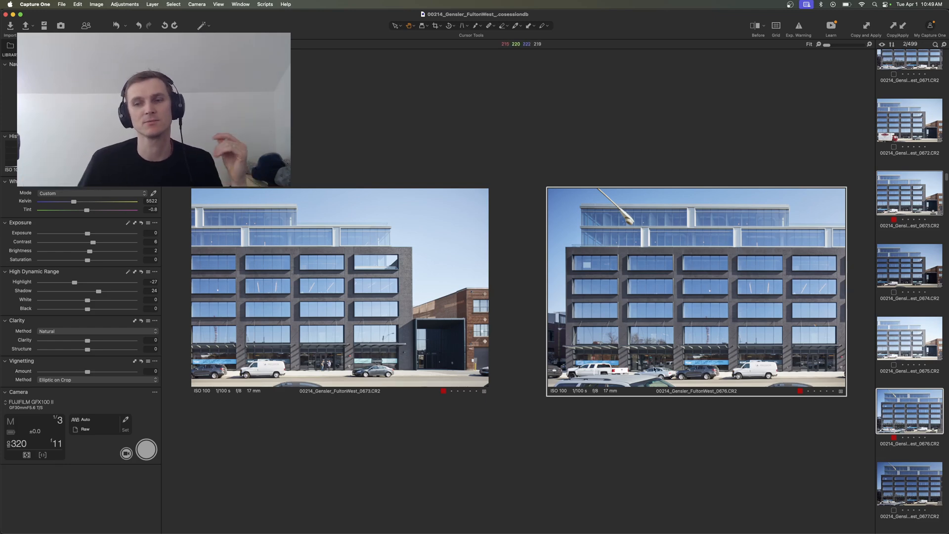
pyautogui.moveTo(660, 375)
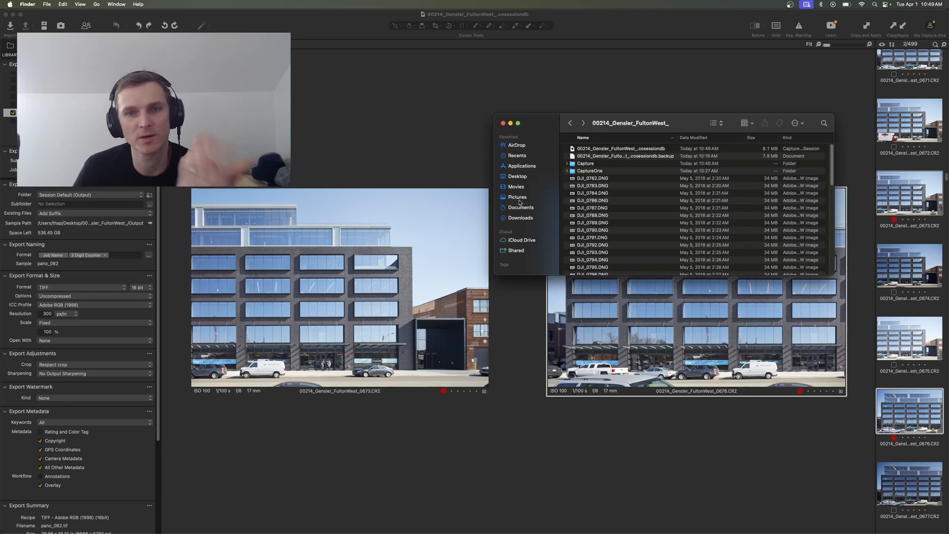
# Step: Browse from Pictures back into the session folder's Output folder
pyautogui.click(517, 196)
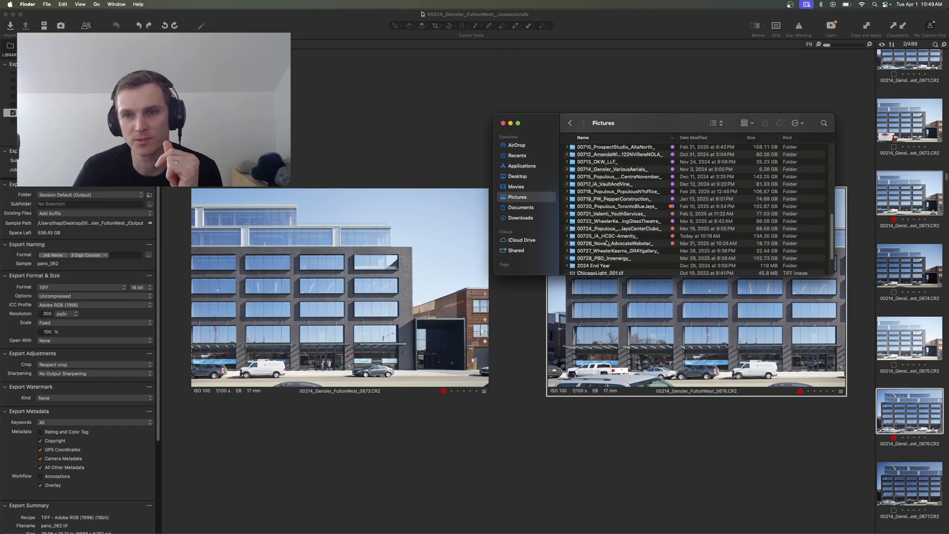
pyautogui.scroll(-3)
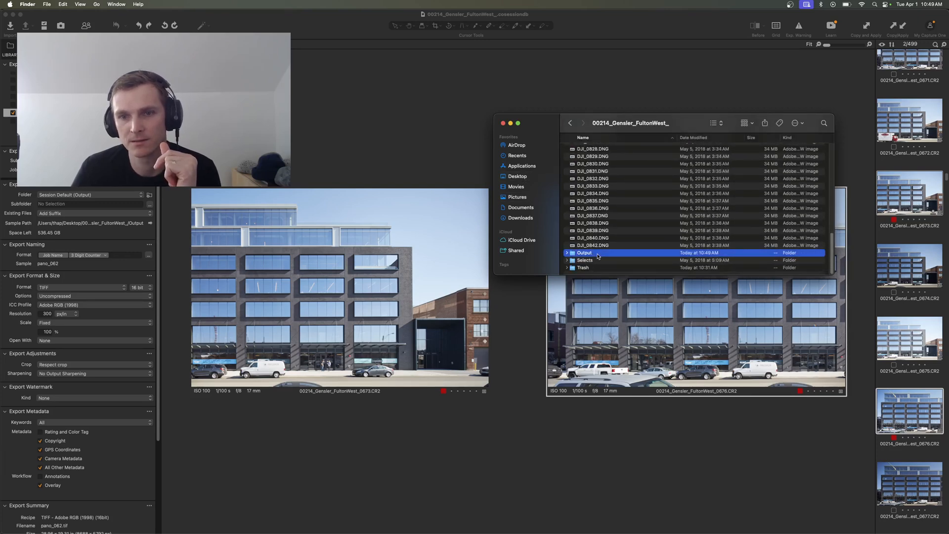
pyautogui.doubleClick(584, 253)
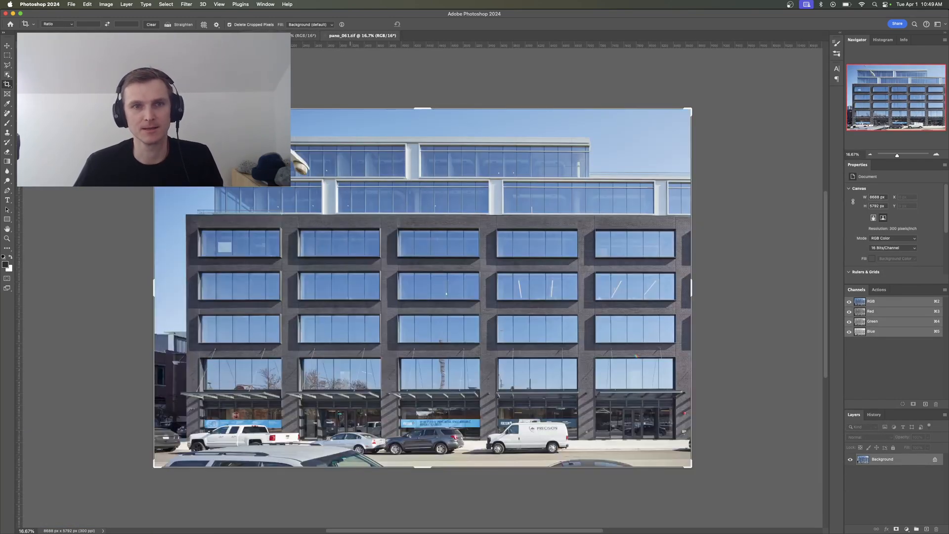
# Step: Open the Photomerge dialog from the File > Automate menu
pyautogui.click(71, 5)
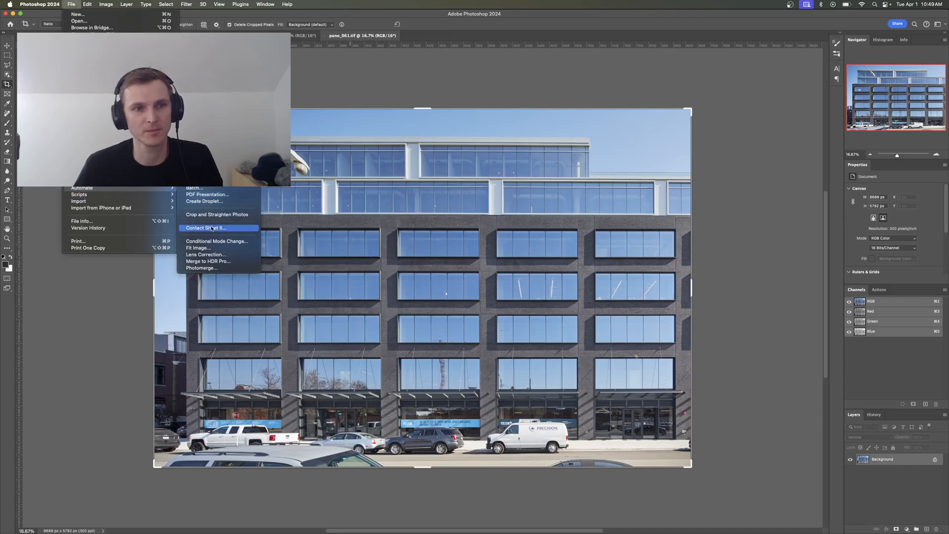
pyautogui.click(201, 267)
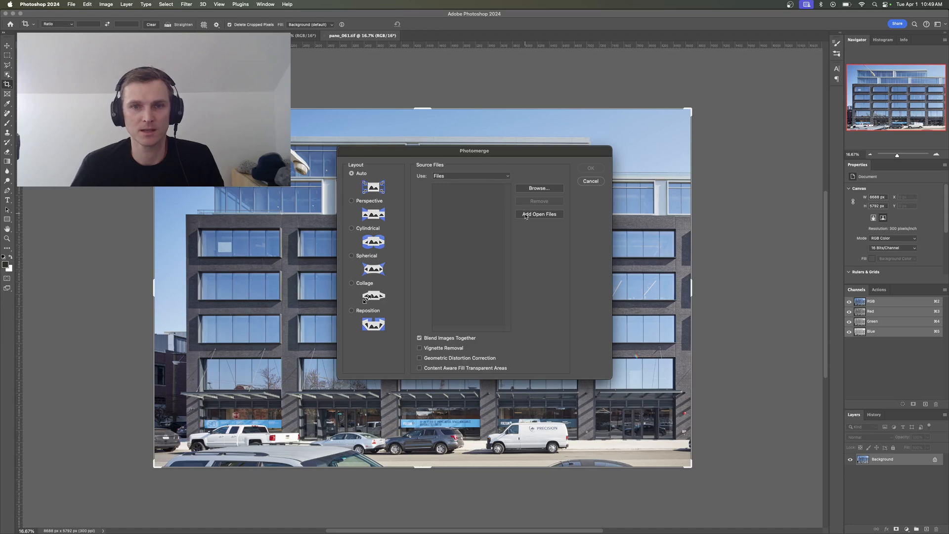
# Step: Photomerge the open pano_060 and pano_061 with the Reposition layout into Untitled_Panorama-1
pyautogui.click(538, 214)
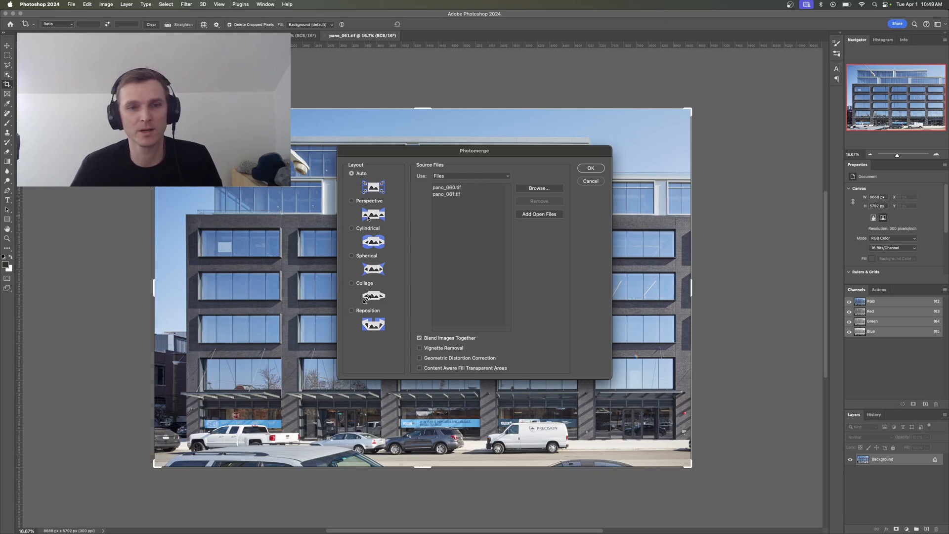
pyautogui.click(352, 200)
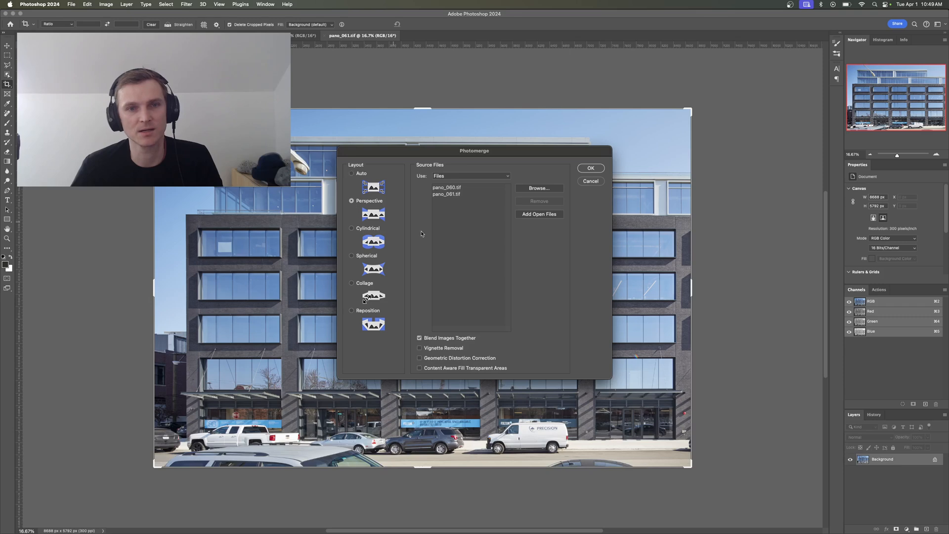
pyautogui.moveTo(378, 220)
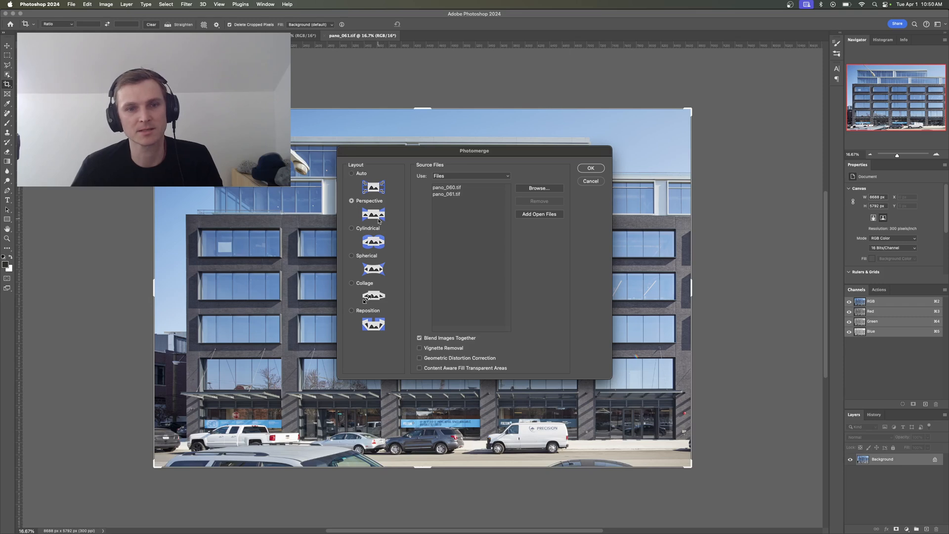
pyautogui.click(351, 310)
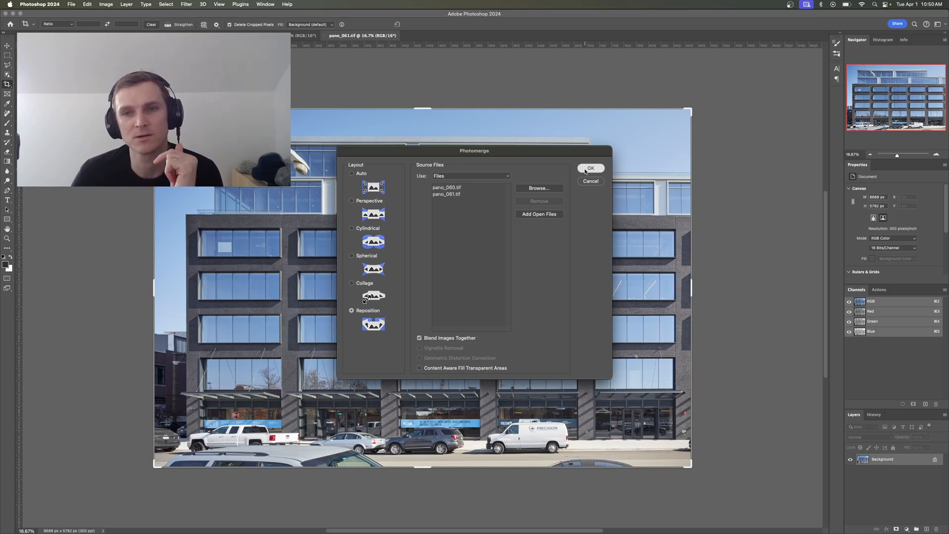
pyautogui.click(589, 168)
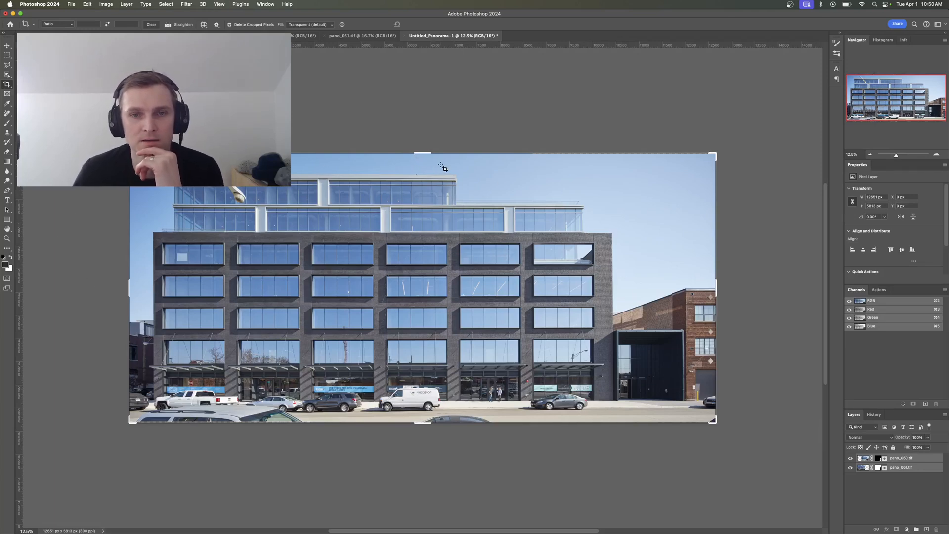
pyautogui.moveTo(541, 160)
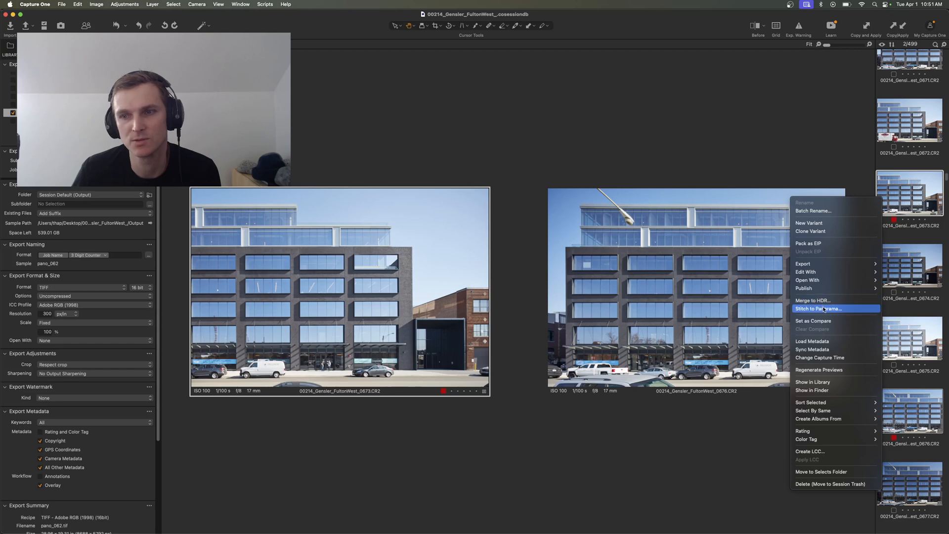
# Step: Stitch the two facade frames into 00214_Gensler_FultonWest_0676_Panorama.dng
pyautogui.click(818, 308)
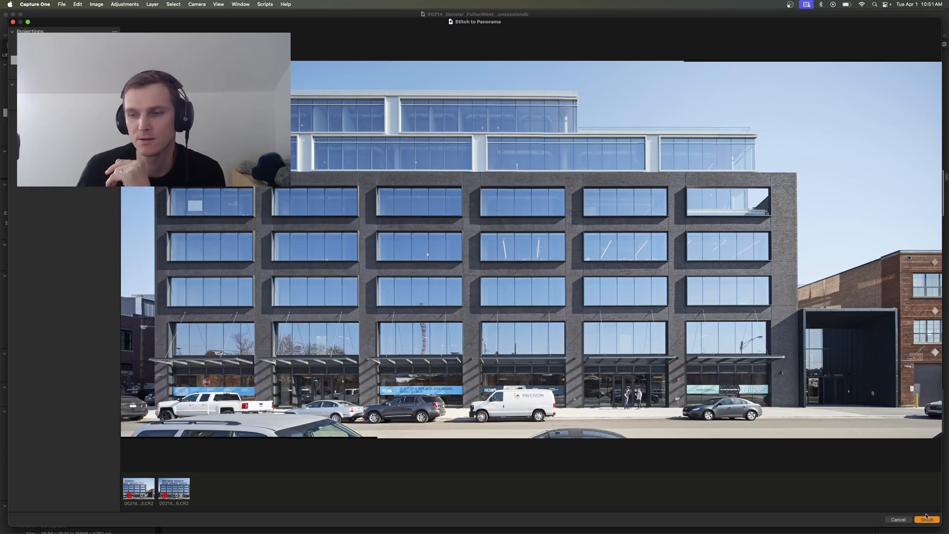
pyautogui.click(897, 520)
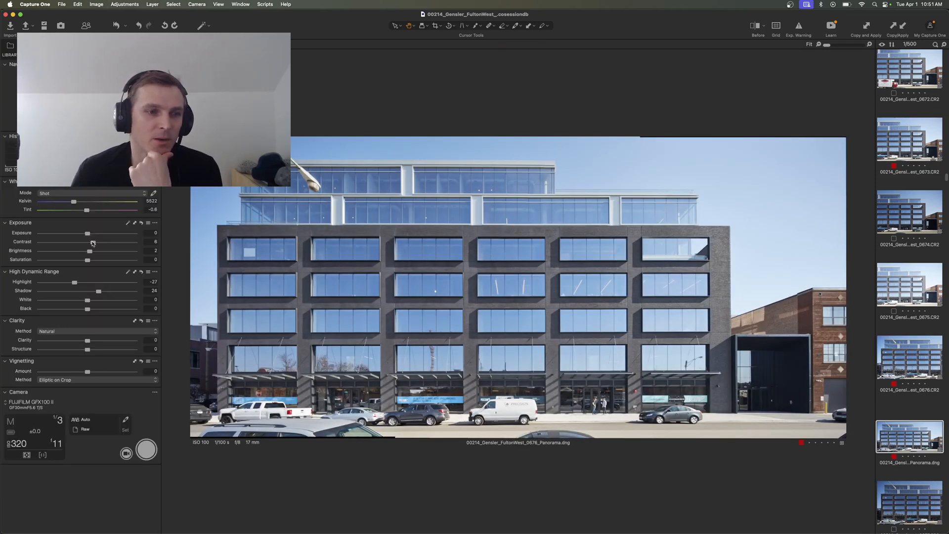
pyautogui.moveTo(127, 326)
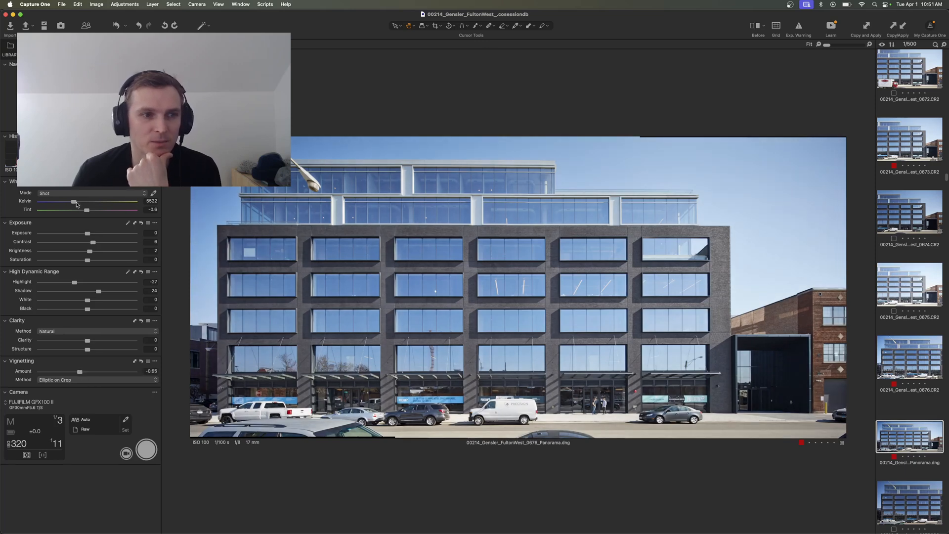
# Step: Nudge the White Balance Kelvin slider to warm the stitched panorama slightly
pyautogui.moveTo(74, 201); pyautogui.dragTo(76, 201)
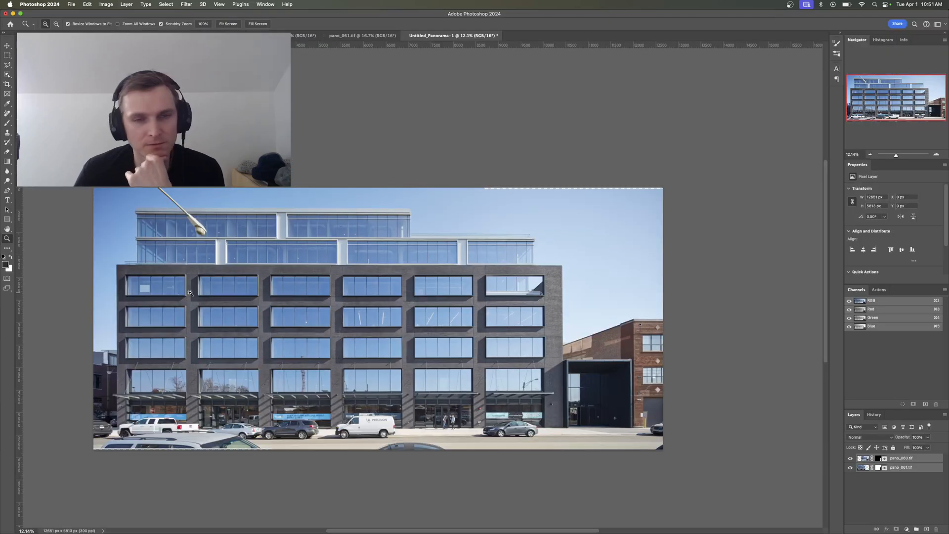
pyautogui.moveTo(322, 374)
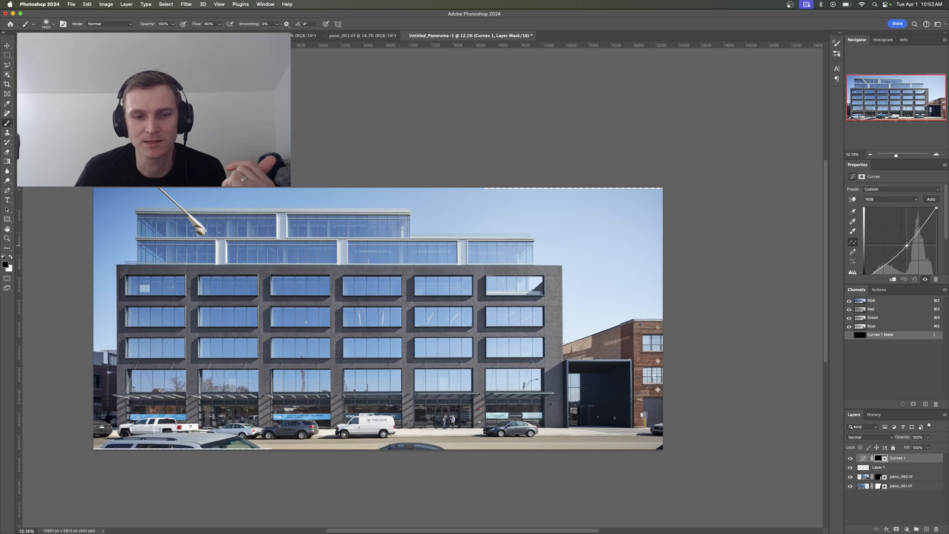
# Step: Set the Curves 1 adjustment layer's blend mode to Luminosity
pyautogui.click(869, 436)
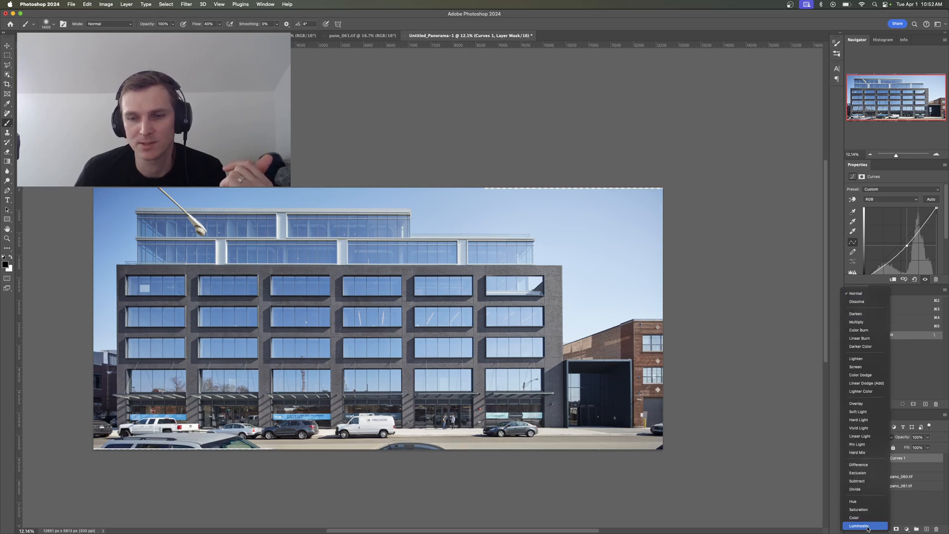
pyautogui.click(858, 525)
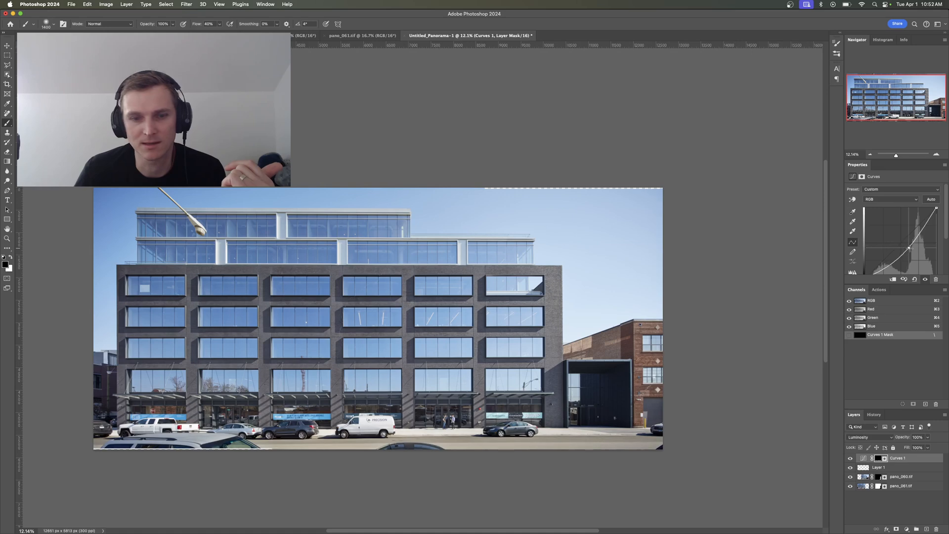